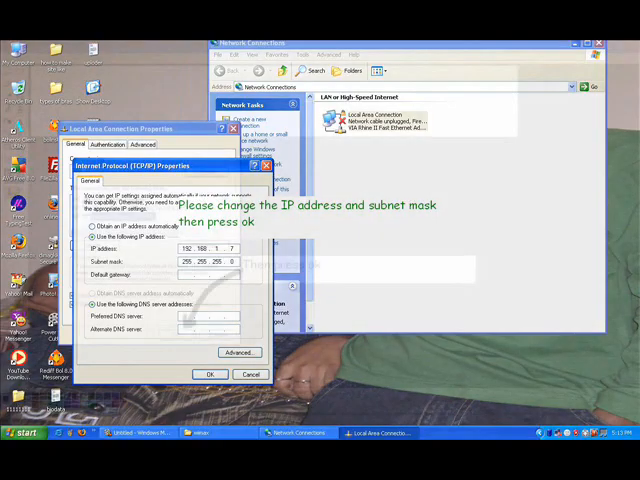
Assign the LAN adapter static IP 192.168.1.7 with mask 255.255.255.0 and confirm
left_click(210, 373)
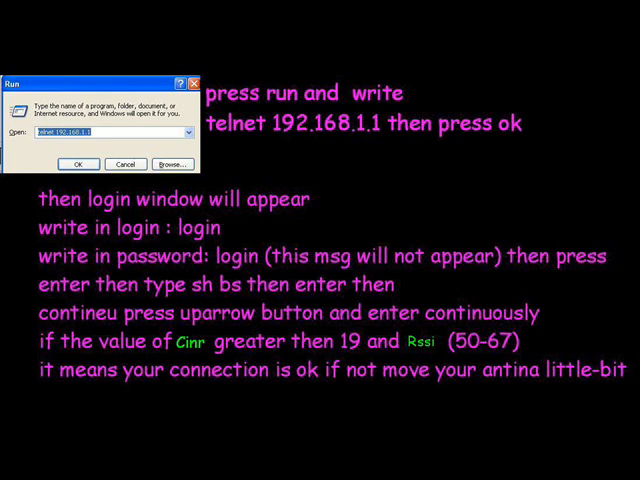
Launch 'telnet 192.168.1.1' from the Run dialog to reach the modem
left_click(79, 164)
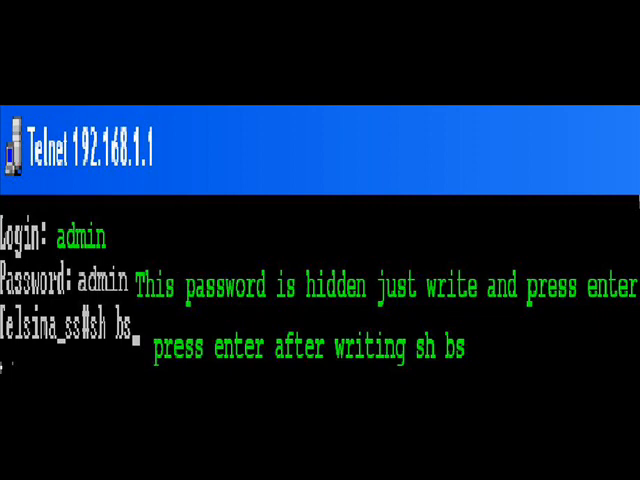
Log in as admin and run 'sh bs' to show the modem's CINR and RSSI
key("Return")
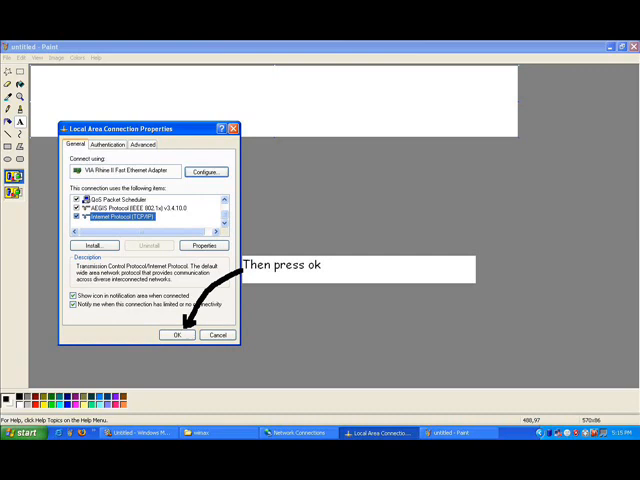
Switch TCP/IP Properties to 'Obtain an IP address automatically' and confirm
left_click(201, 246)
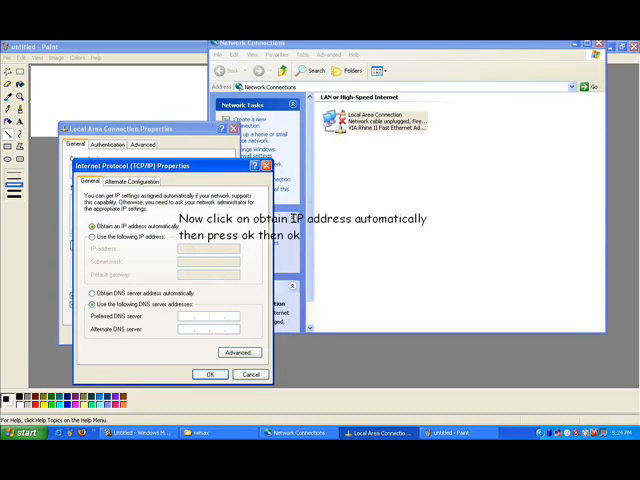